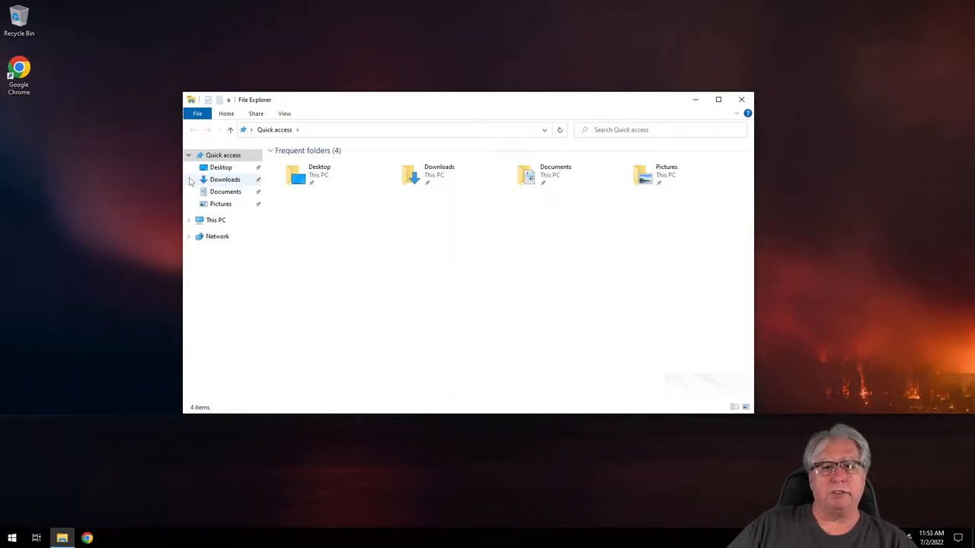
# Open Local Disk (C:) from This PC and bring up the Users folder's context menu
pyautogui.click(216, 220)
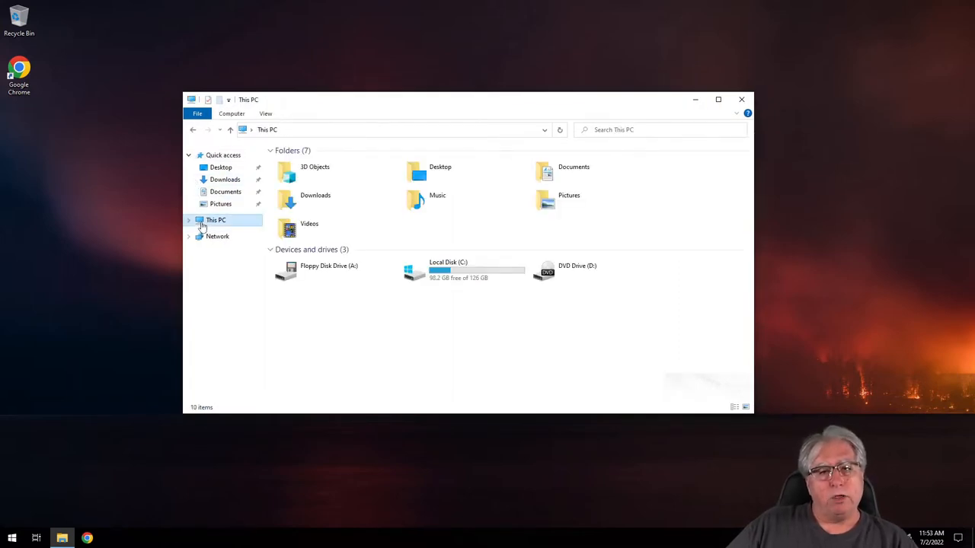
pyautogui.click(448, 265)
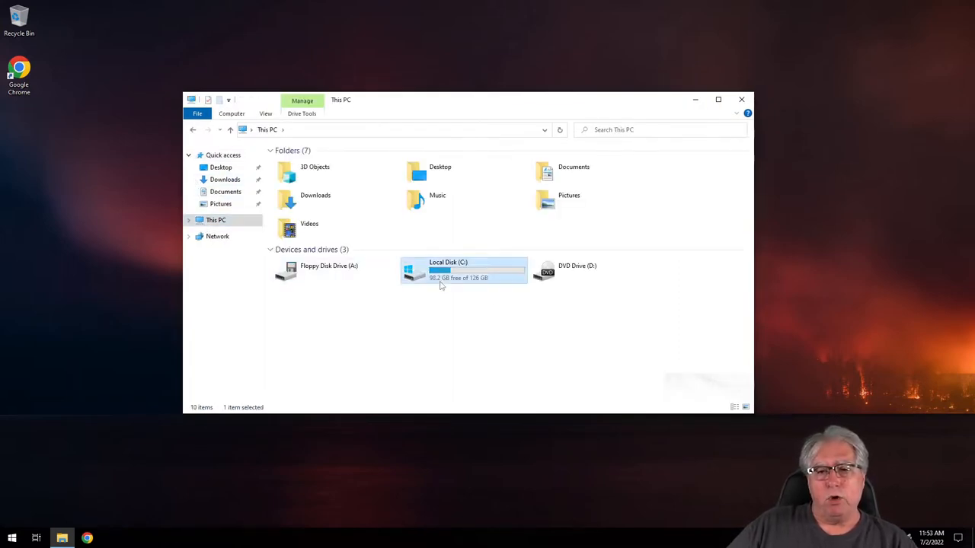
pyautogui.doubleClick(448, 271)
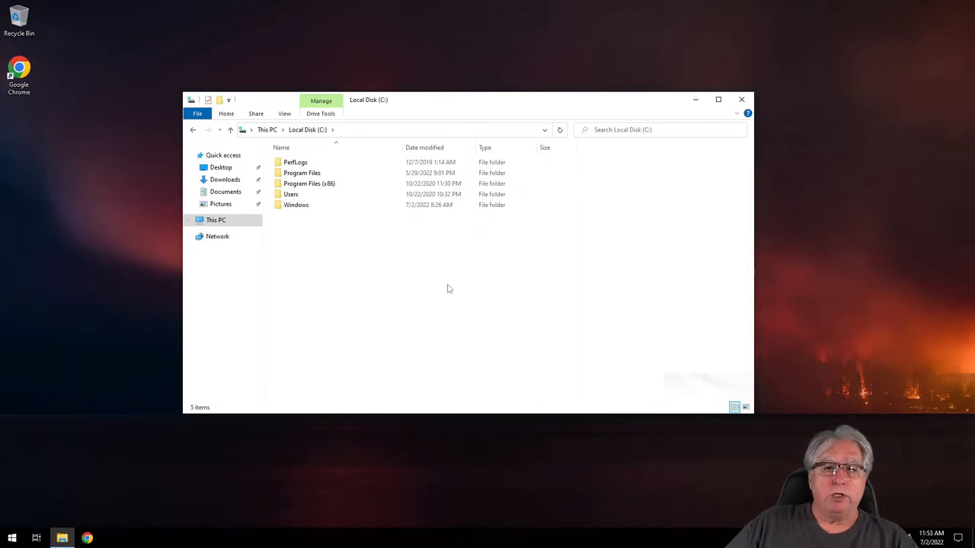
pyautogui.moveTo(290, 194)
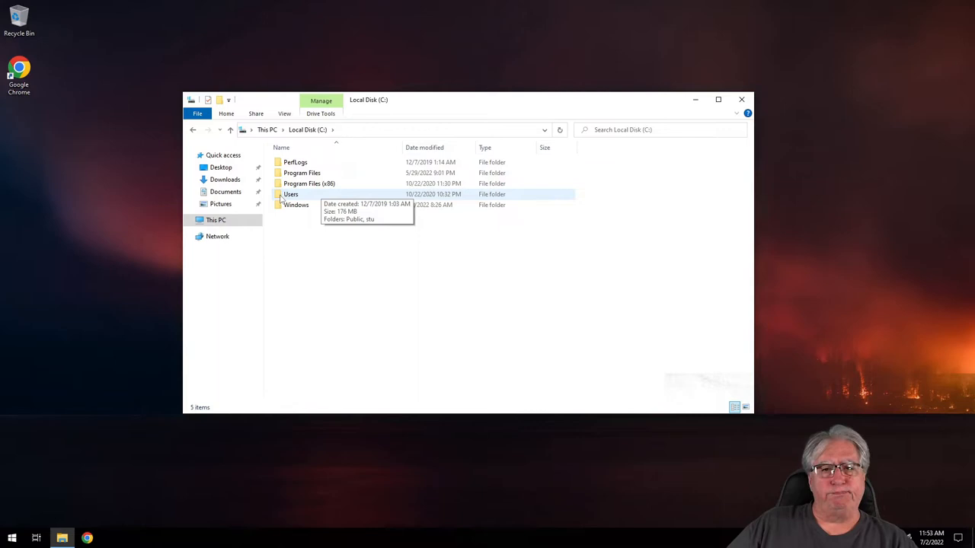
pyautogui.rightClick(291, 195)
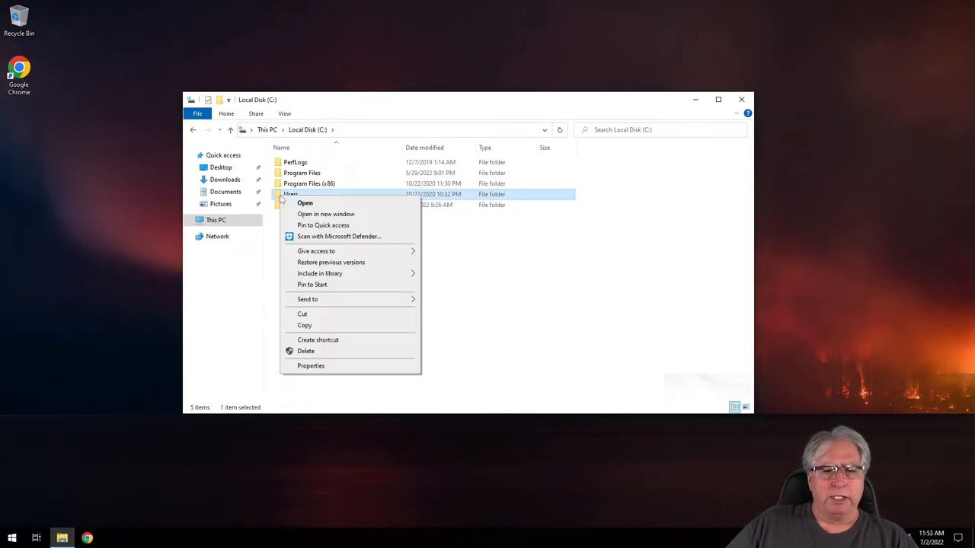
pyautogui.click(311, 365)
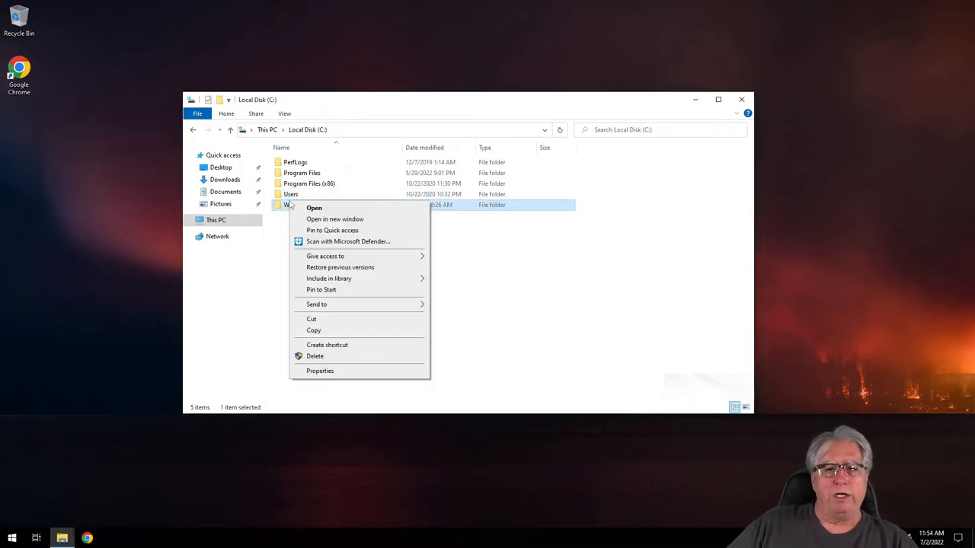
pyautogui.moveTo(319, 371)
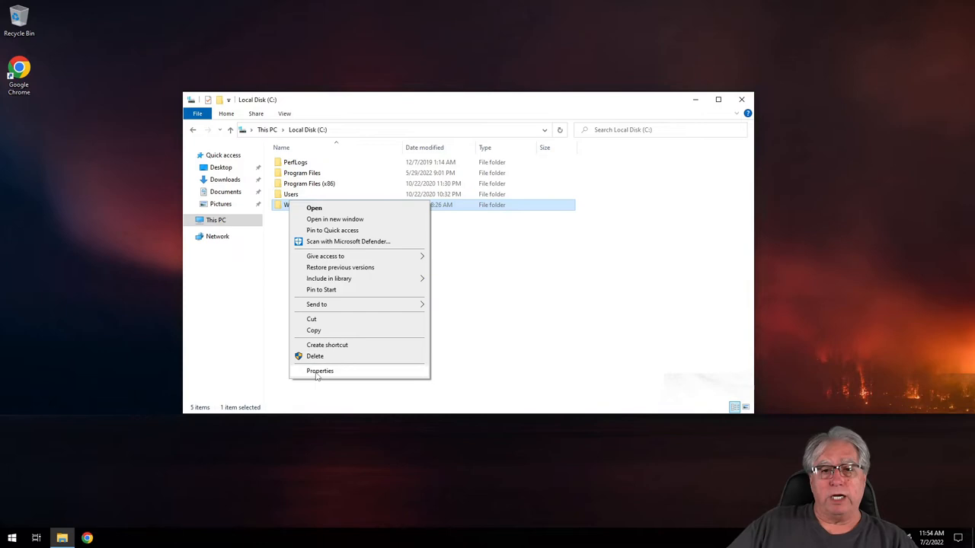
# View the Windows folder's properties (4.78 GB, 205,788 files) and close them
pyautogui.click(320, 371)
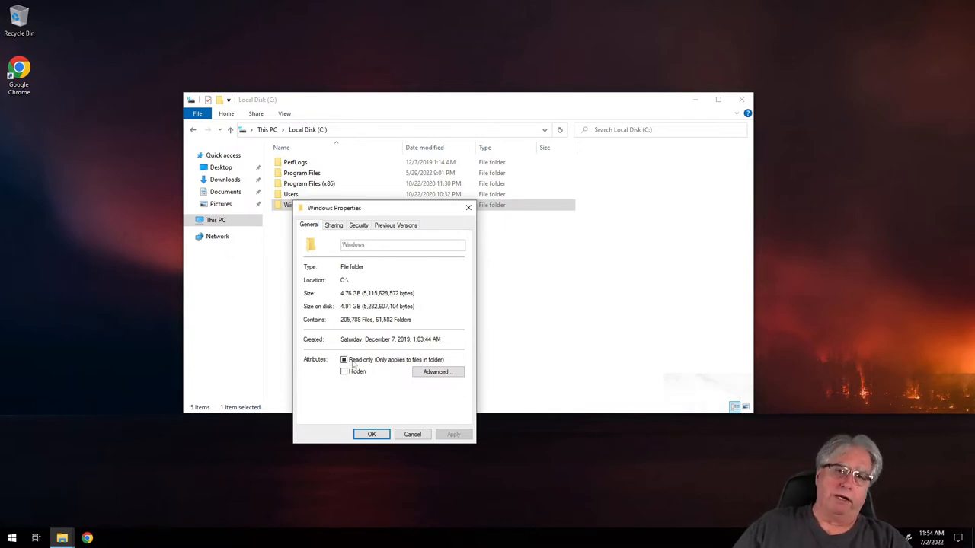
pyautogui.click(371, 434)
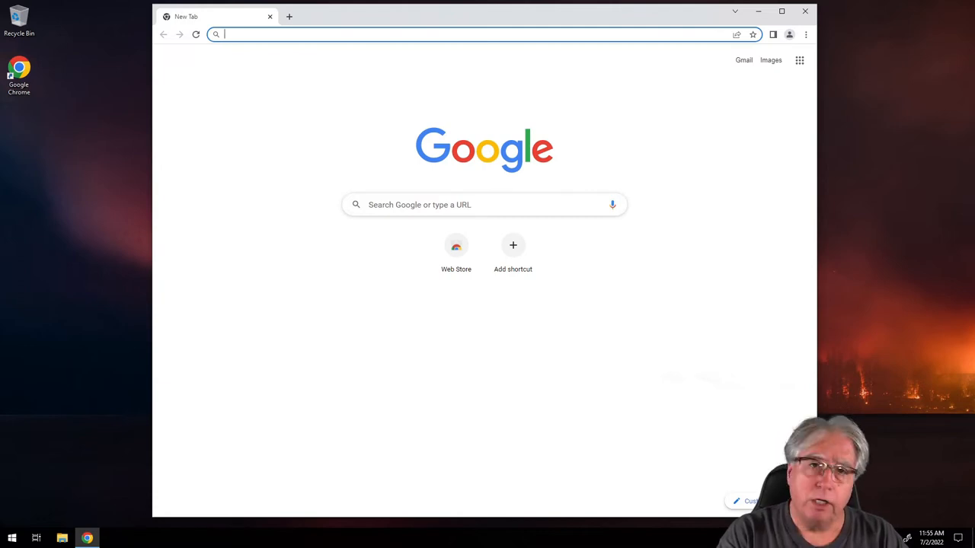
# Go to windirstat.net in a new Chrome tab
pyautogui.write('windirstat.net')
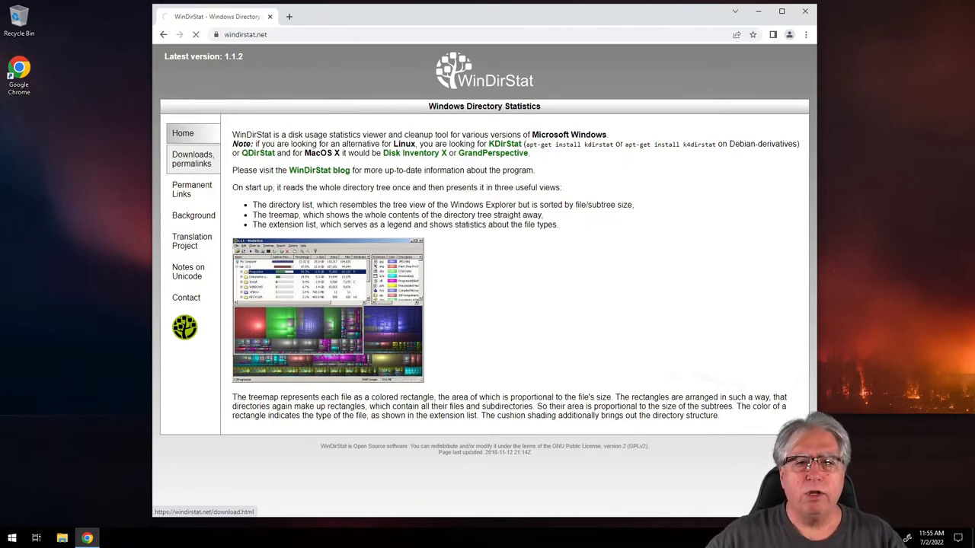
# Download the WinDirStat 1.1.2 Windows installer through the FossHub permalink
pyautogui.click(193, 158)
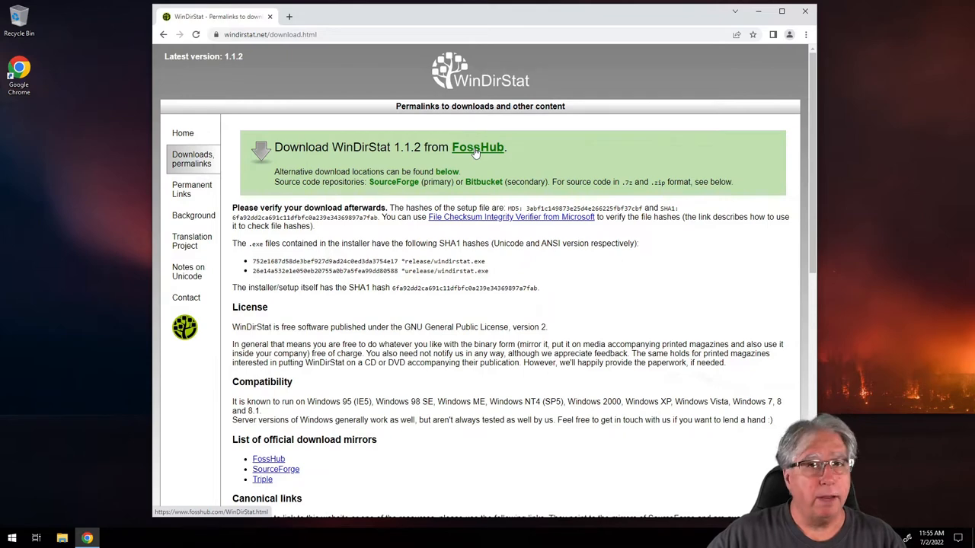
pyautogui.click(478, 147)
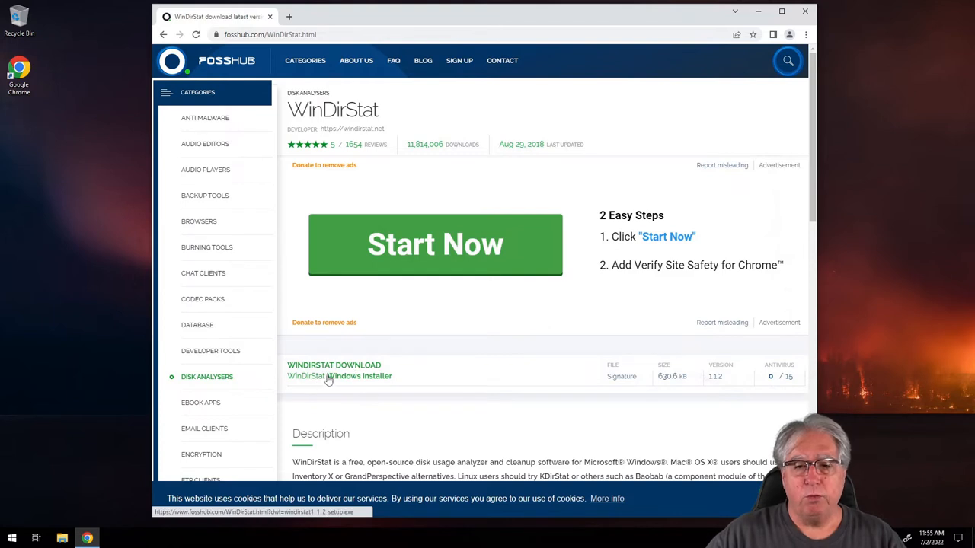
pyautogui.moveTo(329, 378)
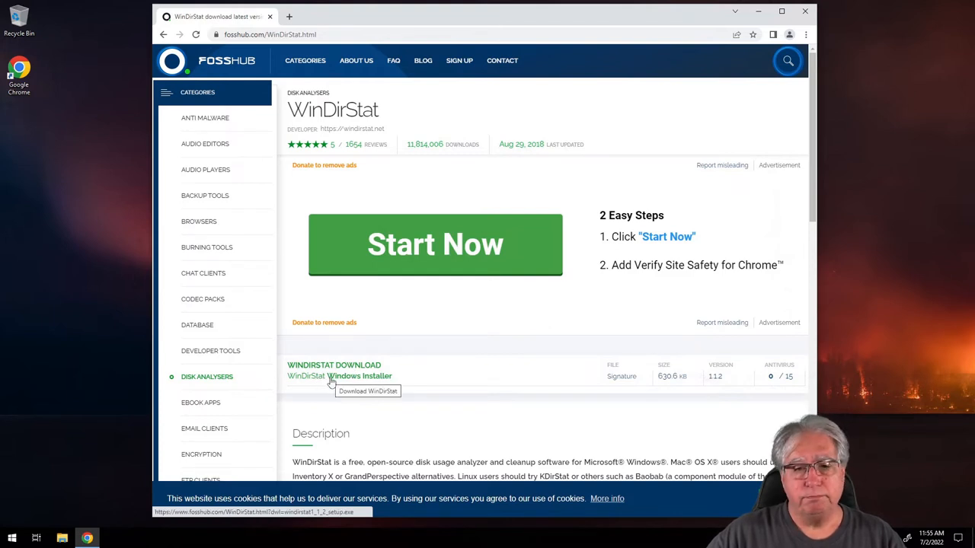
pyautogui.click(340, 376)
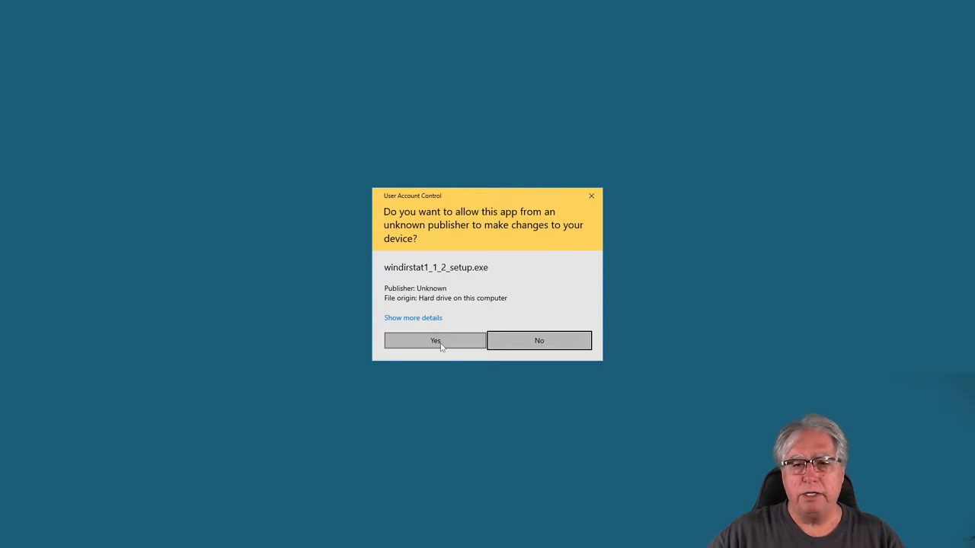
# Allow the installer in User Account Control, minimize Chrome, and accept the license terms
pyautogui.click(435, 341)
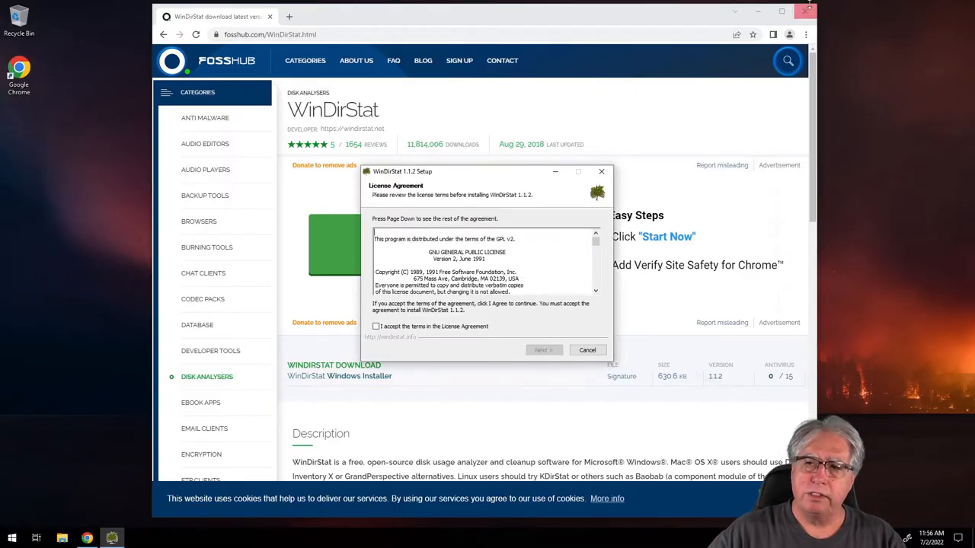
pyautogui.click(587, 349)
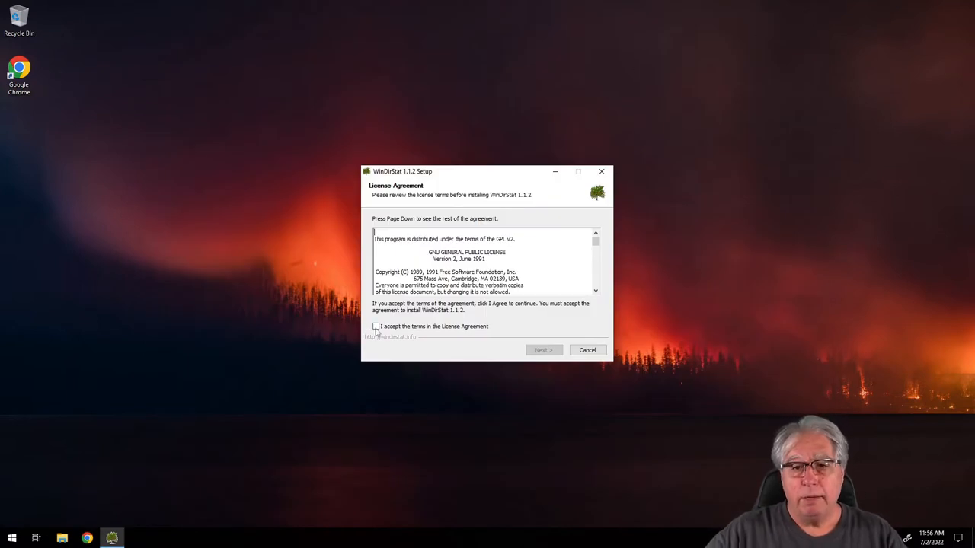
pyautogui.click(375, 326)
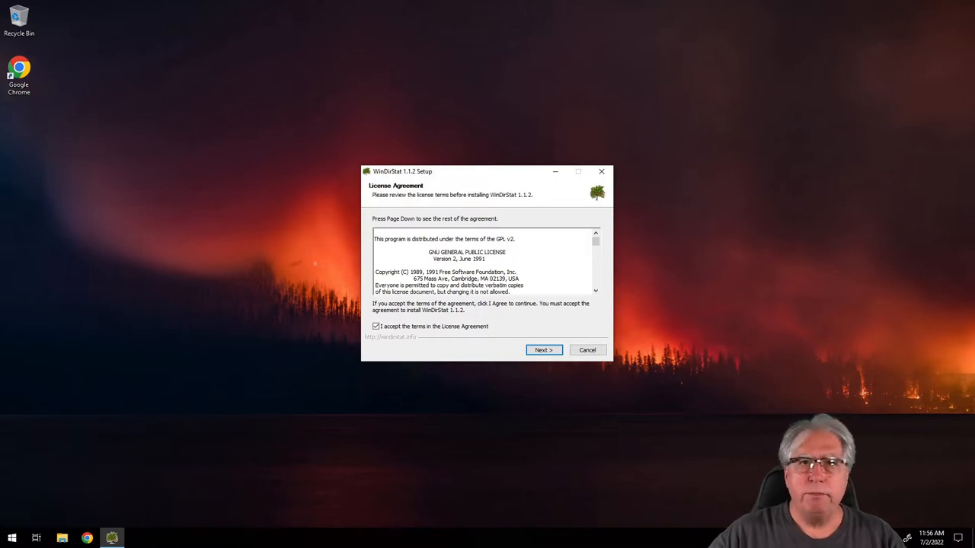
pyautogui.moveTo(477, 315)
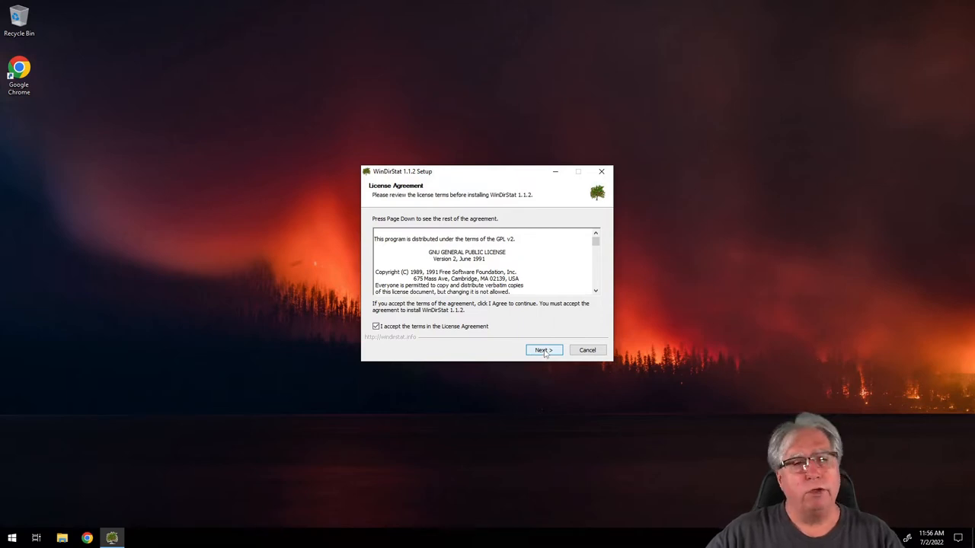
pyautogui.click(543, 350)
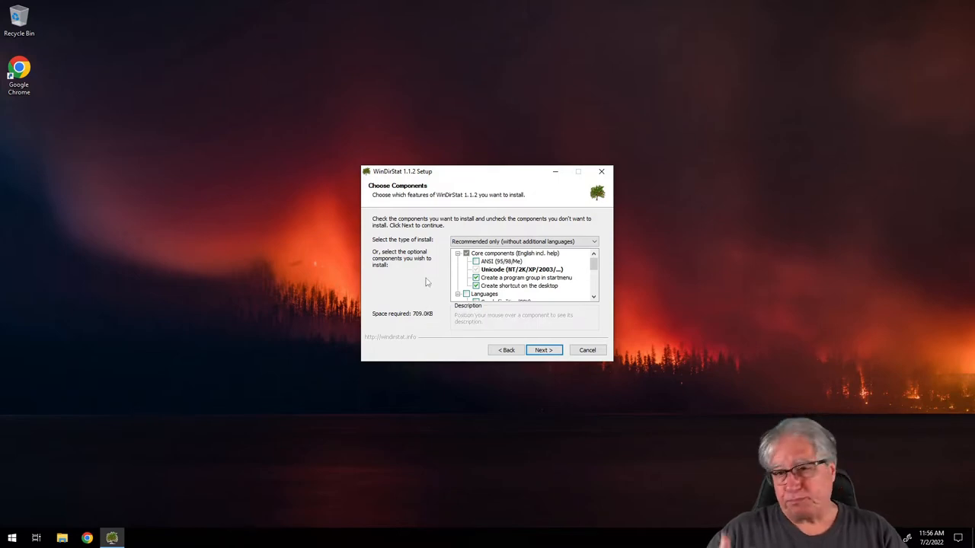
pyautogui.moveTo(415, 259)
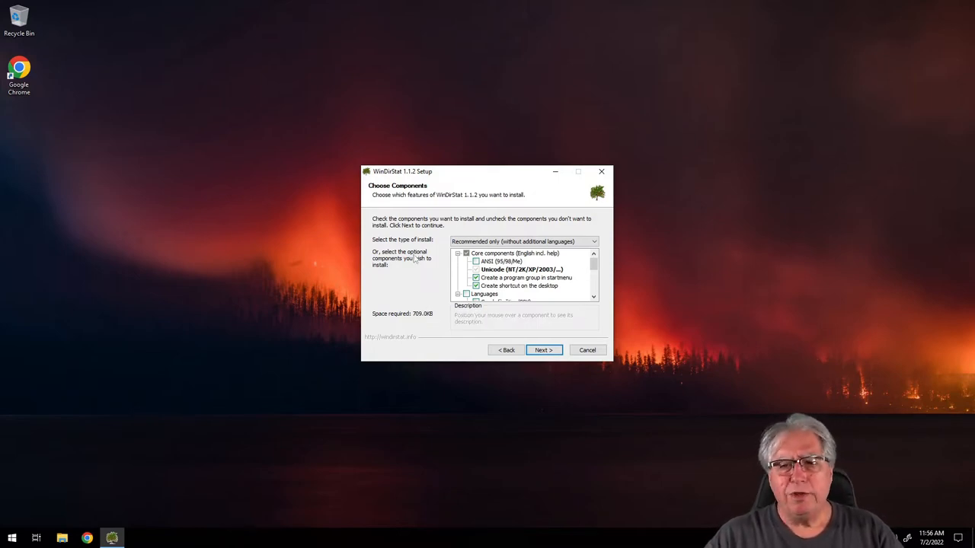
pyautogui.moveTo(424, 277)
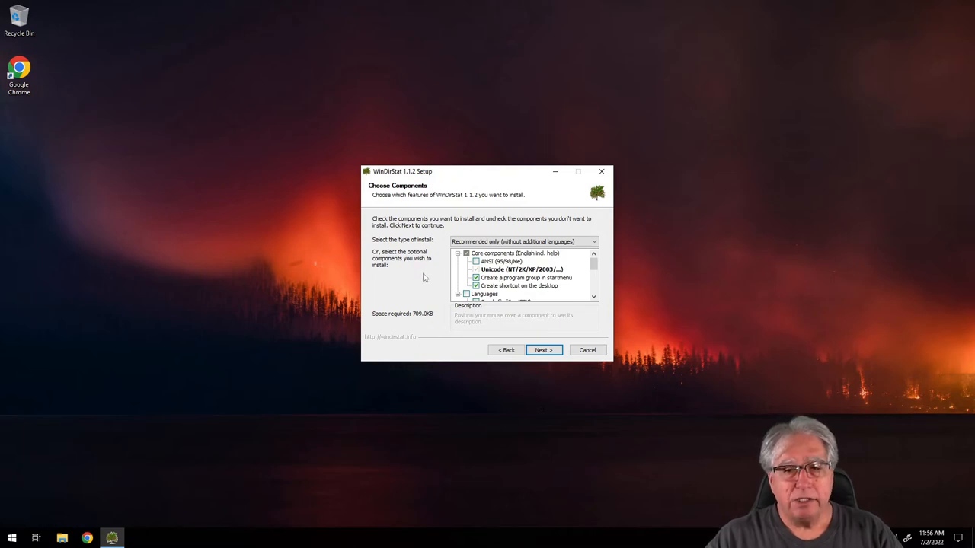
pyautogui.moveTo(417, 274)
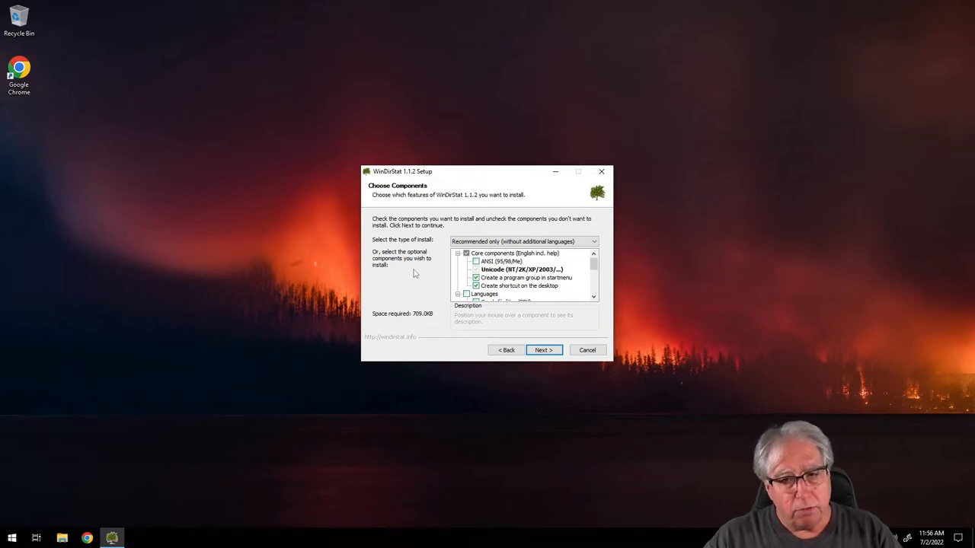
pyautogui.moveTo(484, 269)
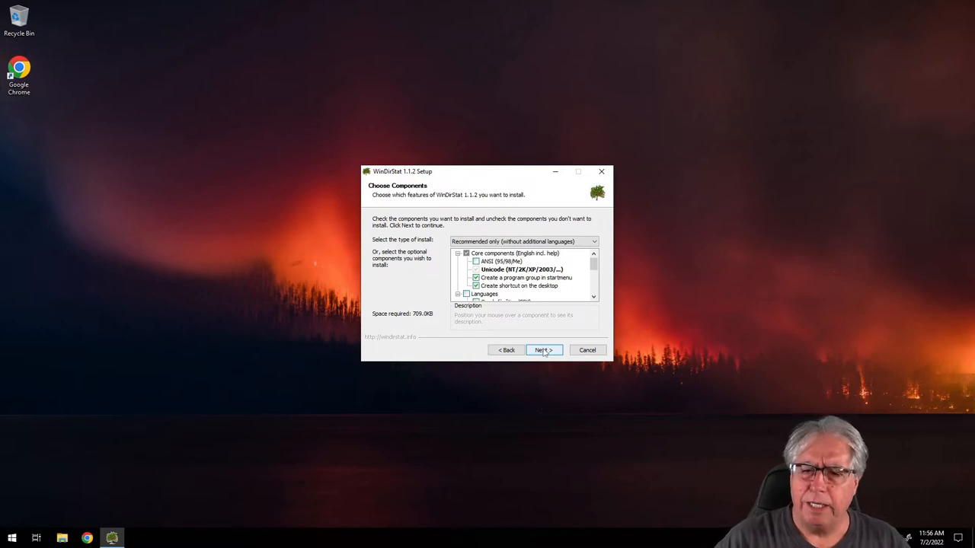
# Install WinDirStat with recommended components in the default folder, then close setup to run it
pyautogui.click(543, 349)
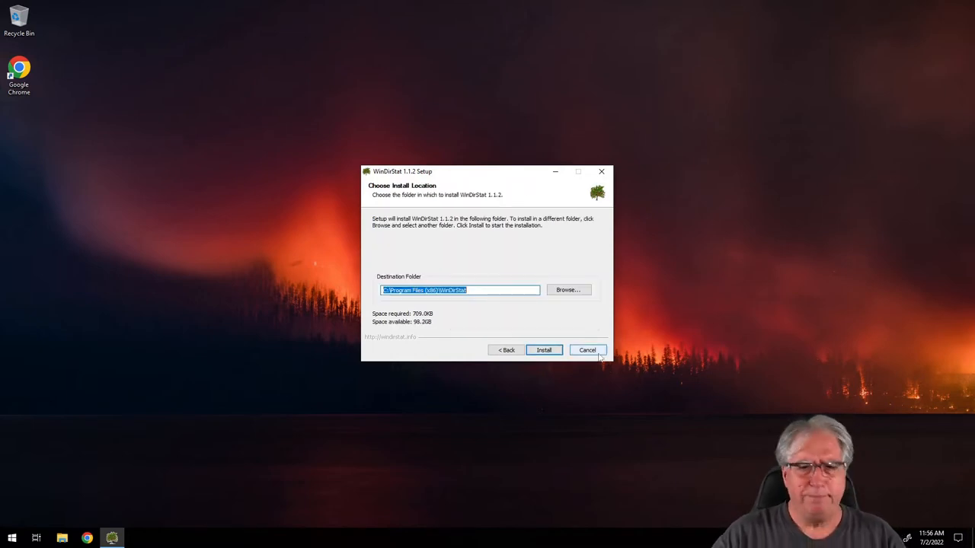
pyautogui.click(543, 350)
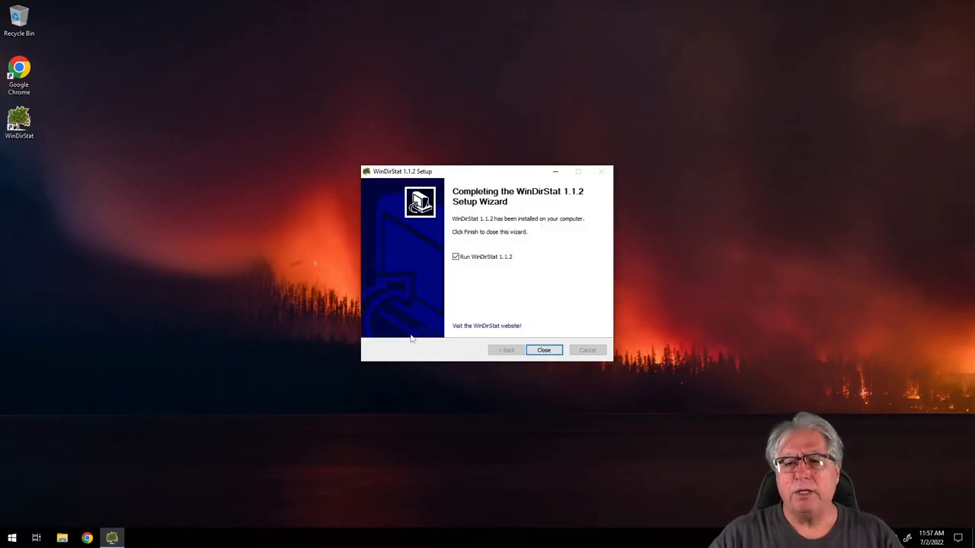
pyautogui.click(543, 349)
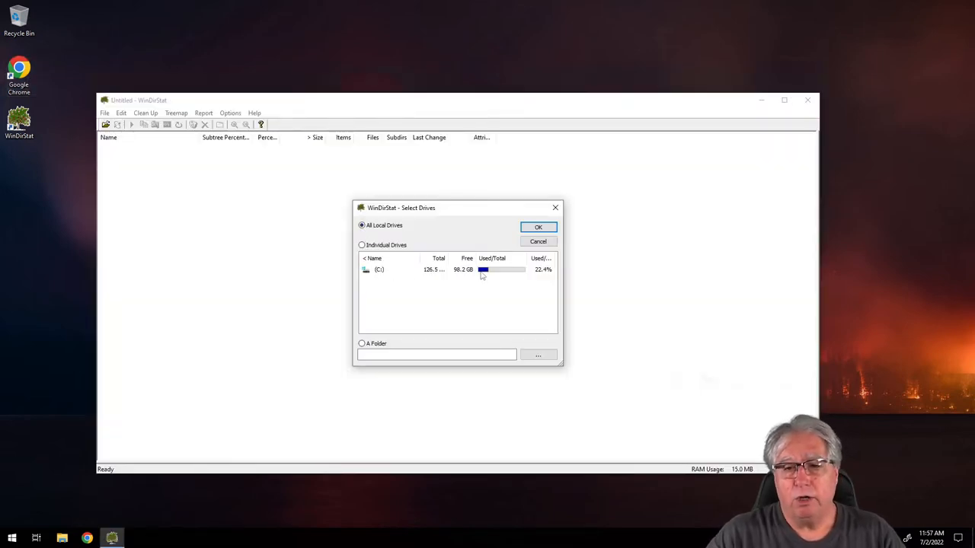
# Scan all local drives in WinDirStat and maximize the window
pyautogui.click(538, 227)
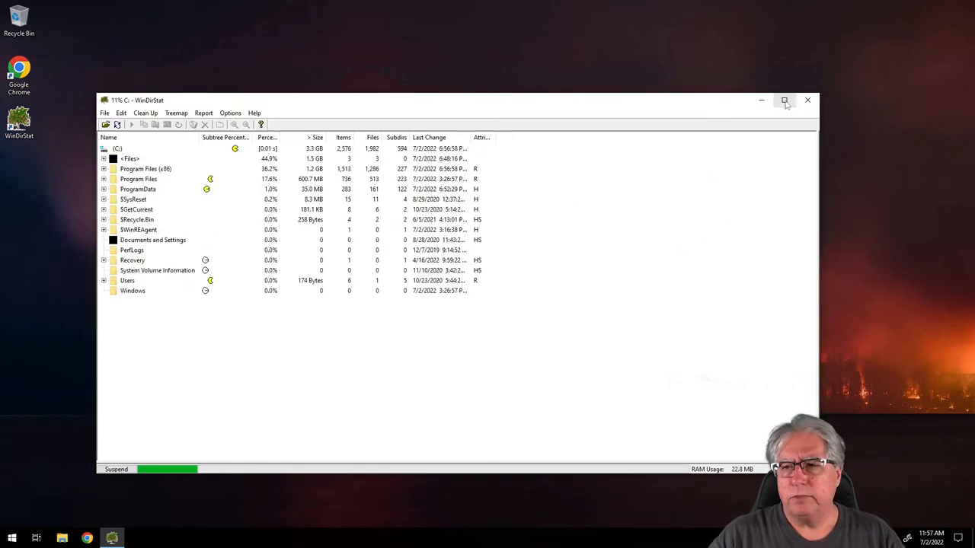
pyautogui.click(784, 100)
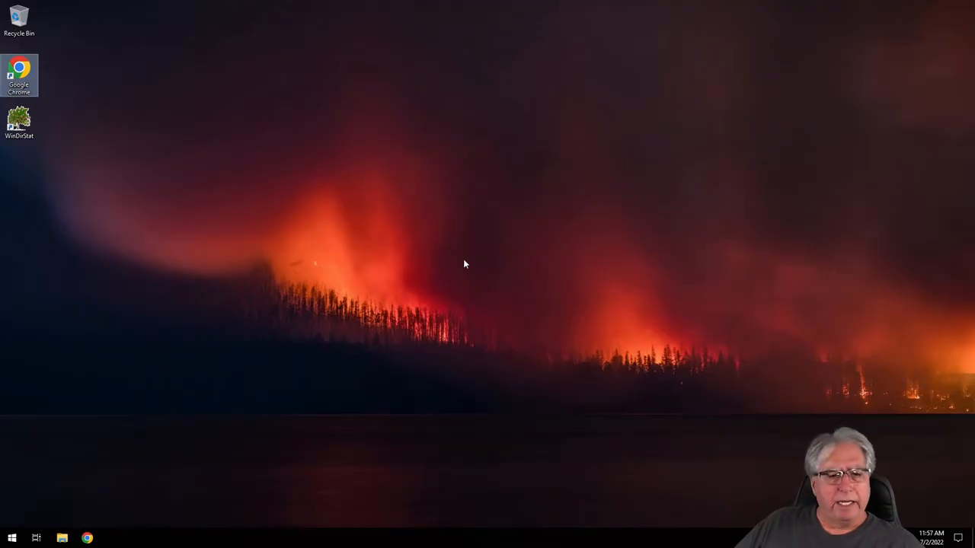
pyautogui.moveTo(417, 276)
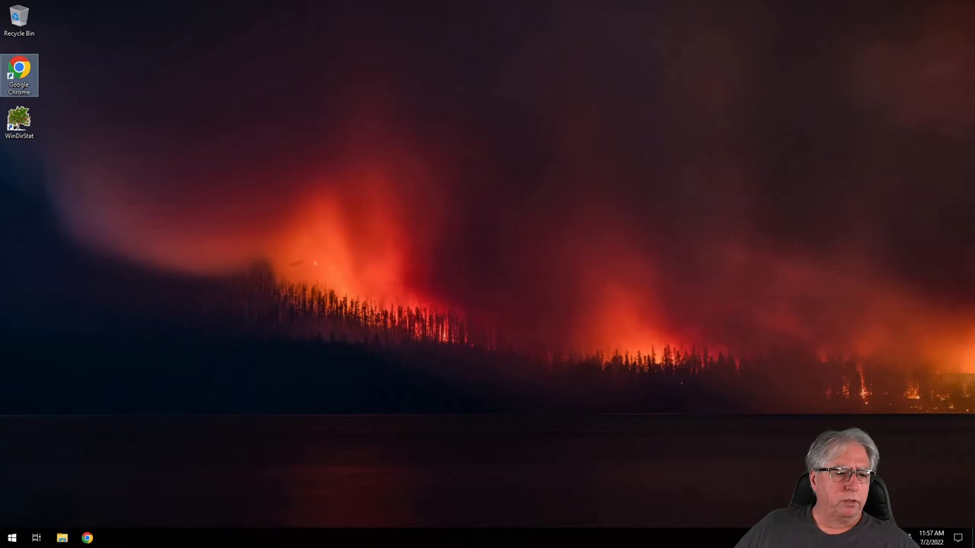
# Relaunch WinDirStat from its desktop shortcut
pyautogui.doubleClick(19, 122)
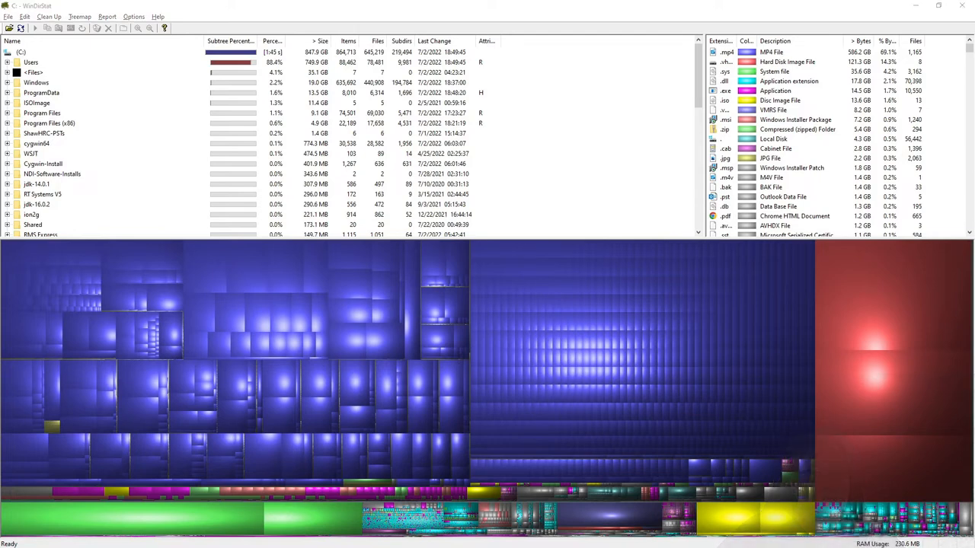
pyautogui.moveTo(259, 341)
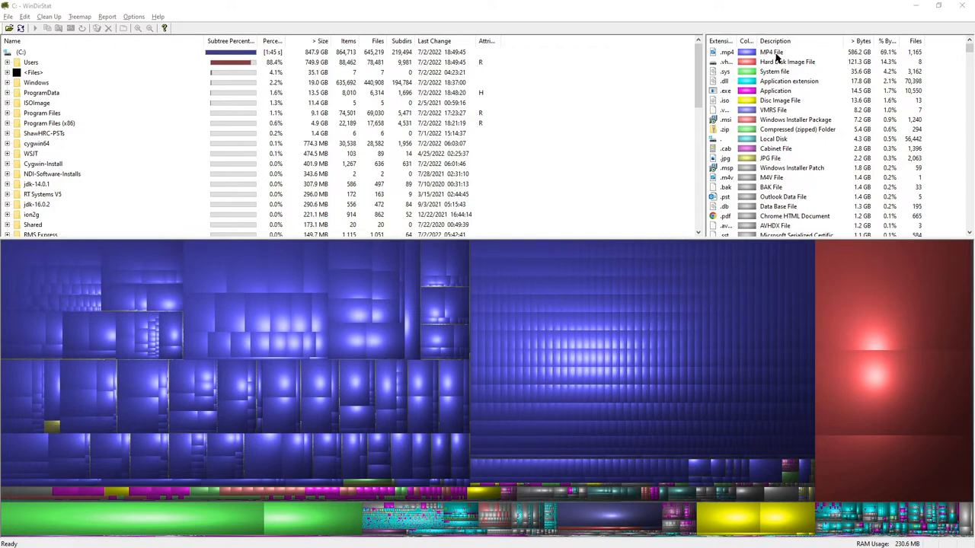
pyautogui.moveTo(780, 60)
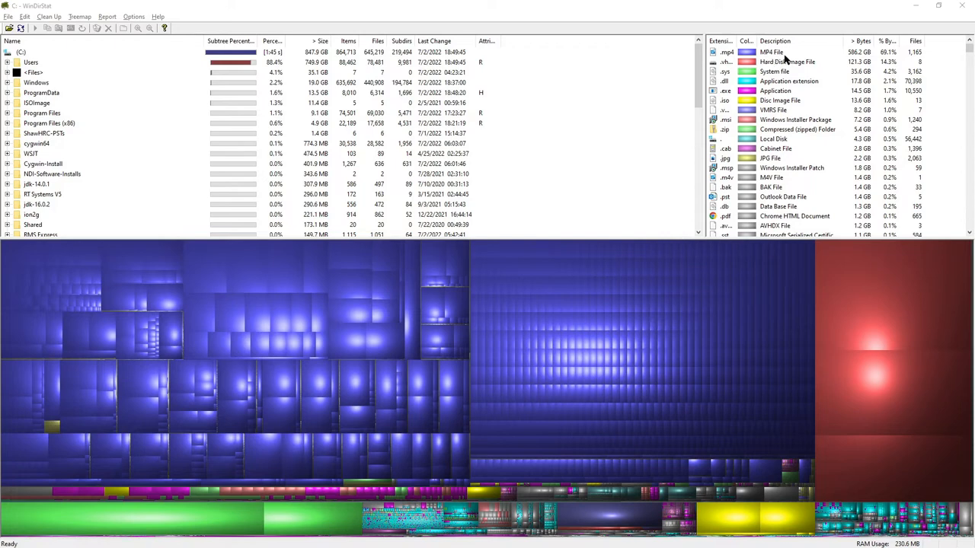
# Highlight .mp4 files in the treemap, then select the Users folder (749.9 GB)
pyautogui.click(725, 52)
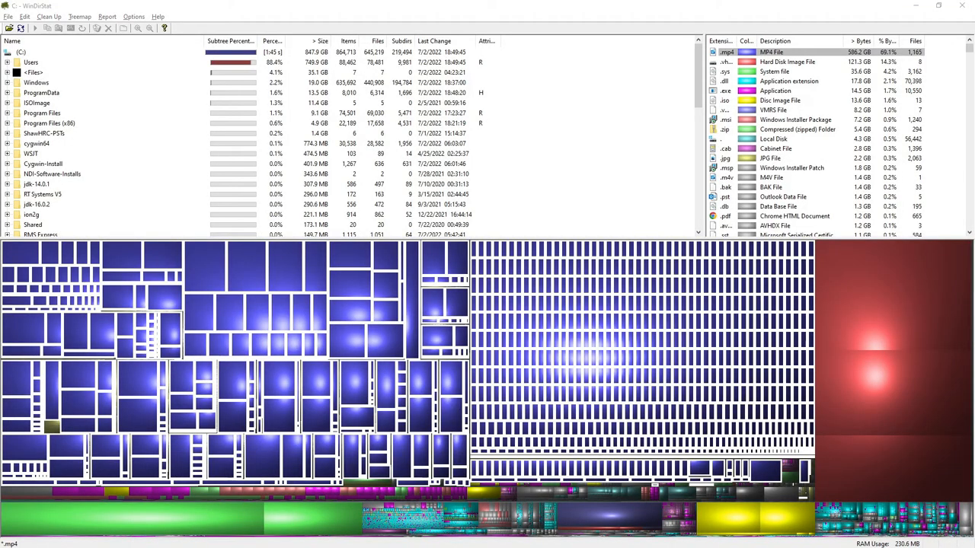
pyautogui.click(31, 61)
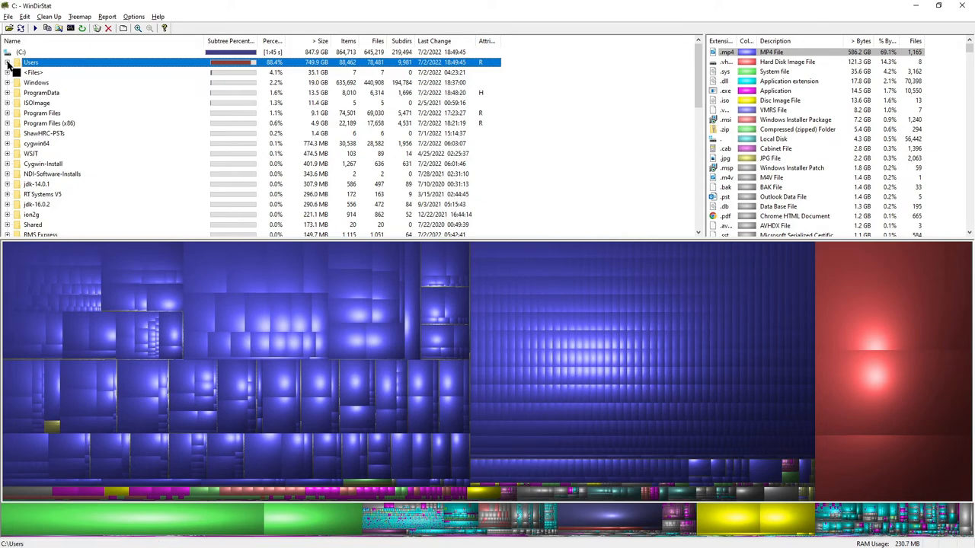
# Expand Users, select stu (627.4 GB), and jump to Windows 10-Office.vhdx via the treemap
pyautogui.click(7, 61)
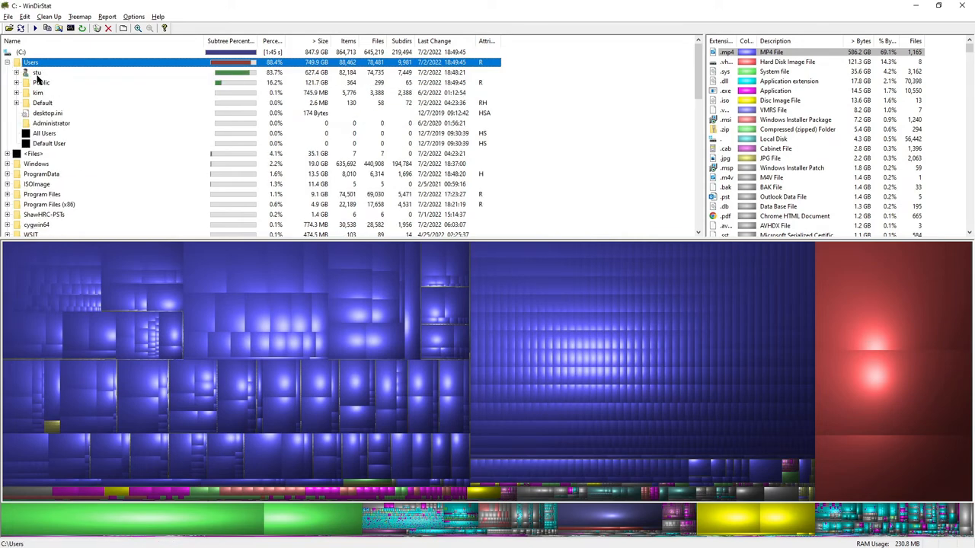
pyautogui.click(37, 72)
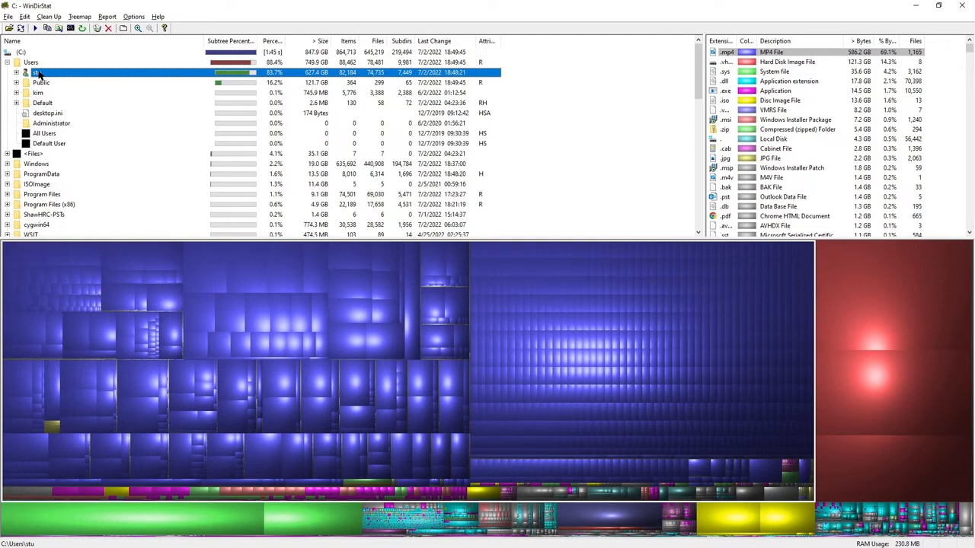
pyautogui.moveTo(204, 149)
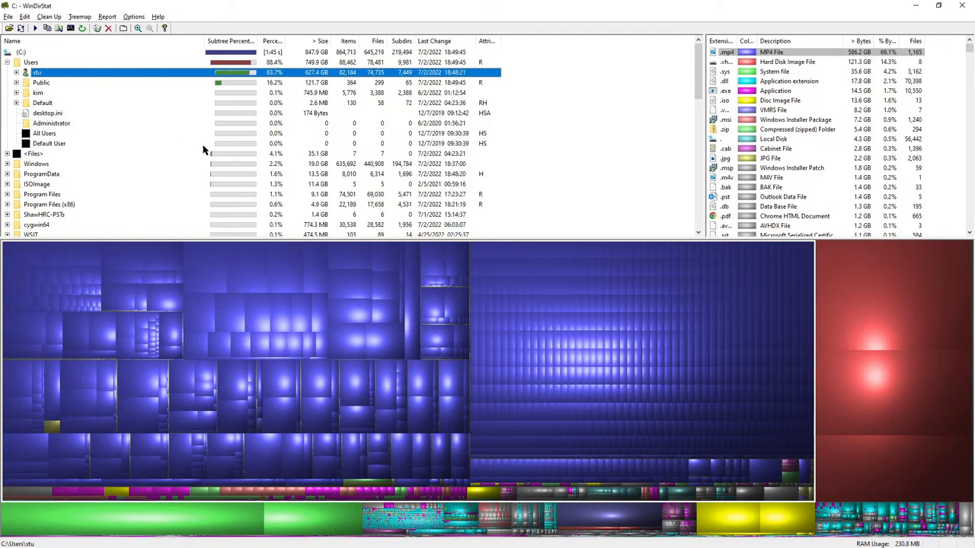
pyautogui.click(231, 41)
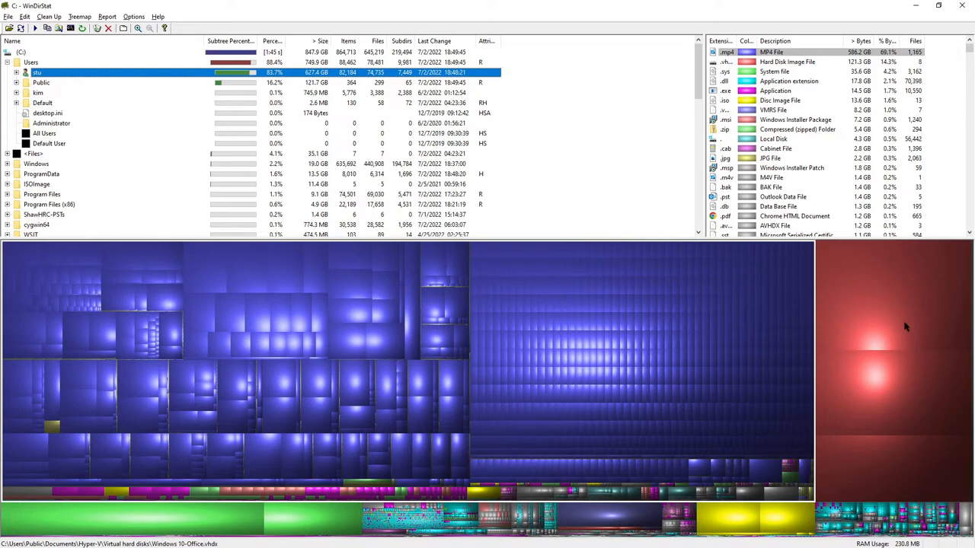
pyautogui.moveTo(815, 180)
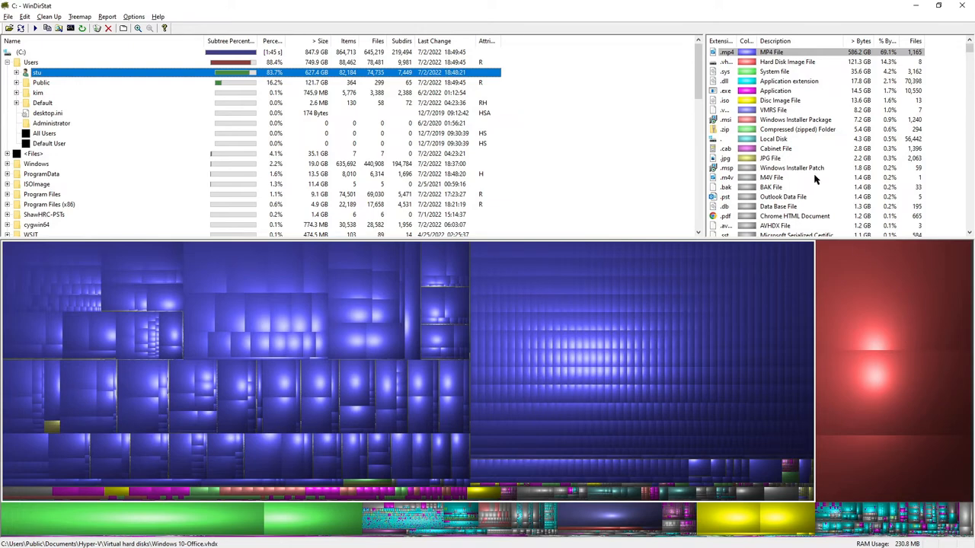
pyautogui.moveTo(933, 303)
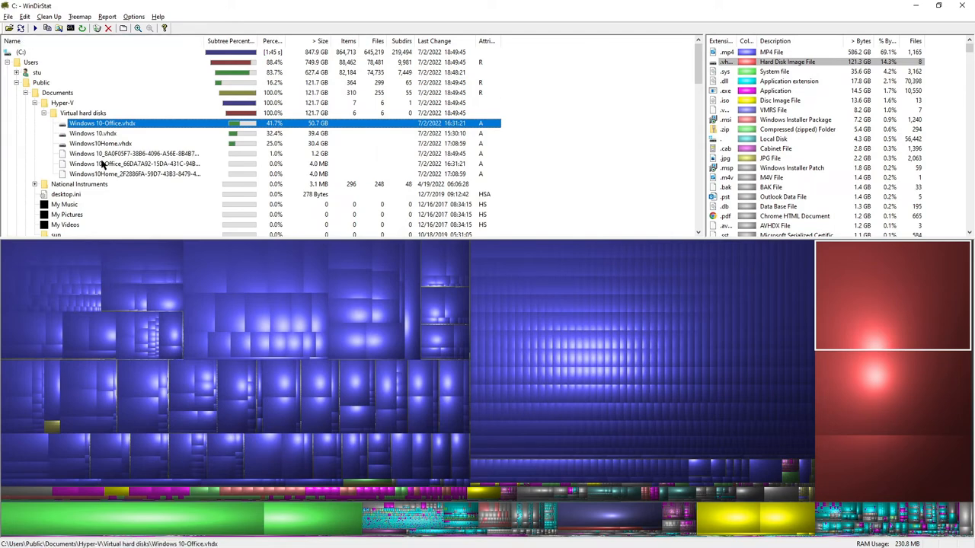
# Select Windows10Home.vhdx, then Windows 10-Office.vhdx (50.7 GB) in the treemap
pyautogui.click(93, 134)
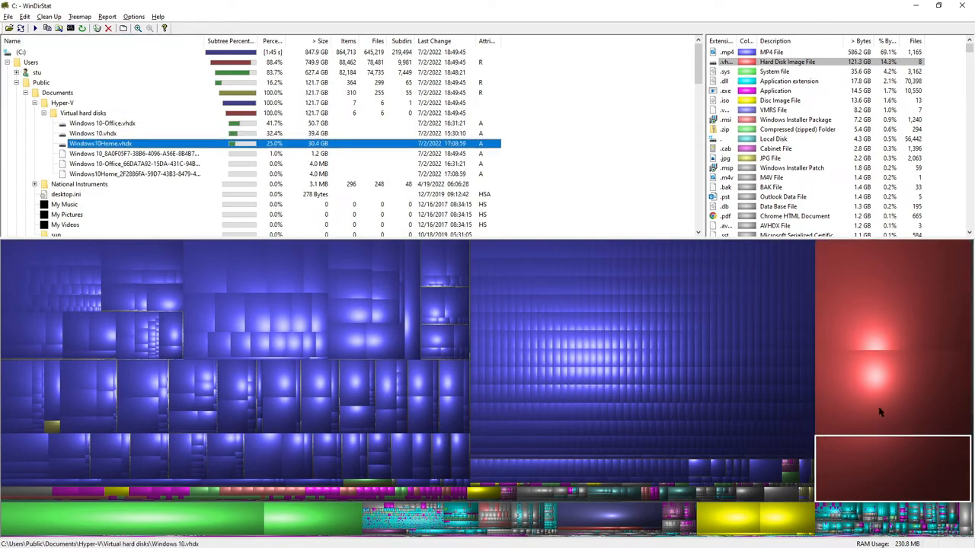
pyautogui.click(103, 123)
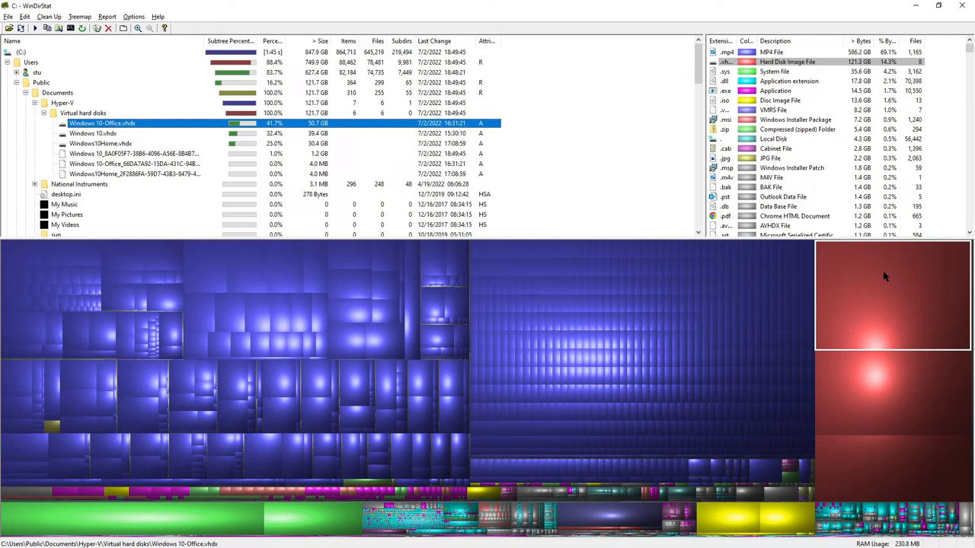
pyautogui.moveTo(771, 273)
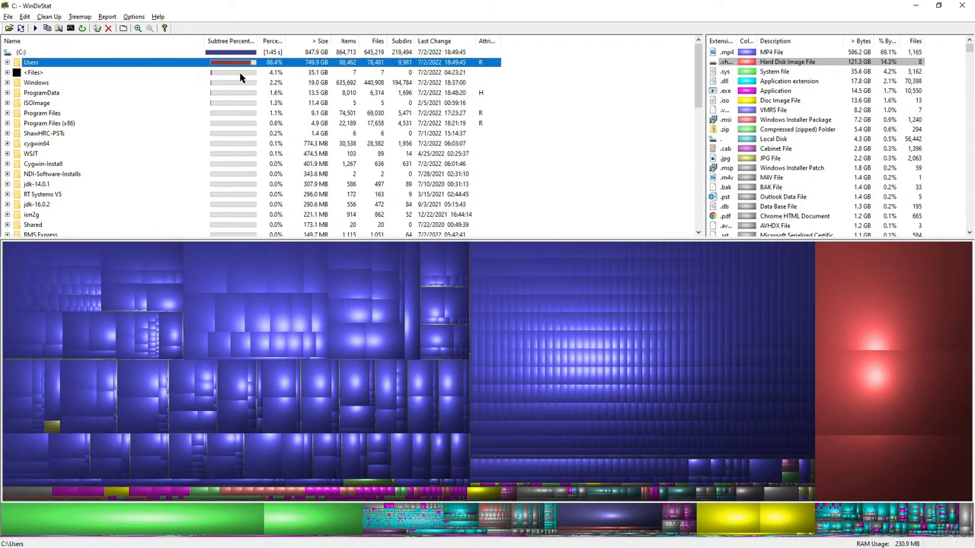
pyautogui.moveTo(227, 68)
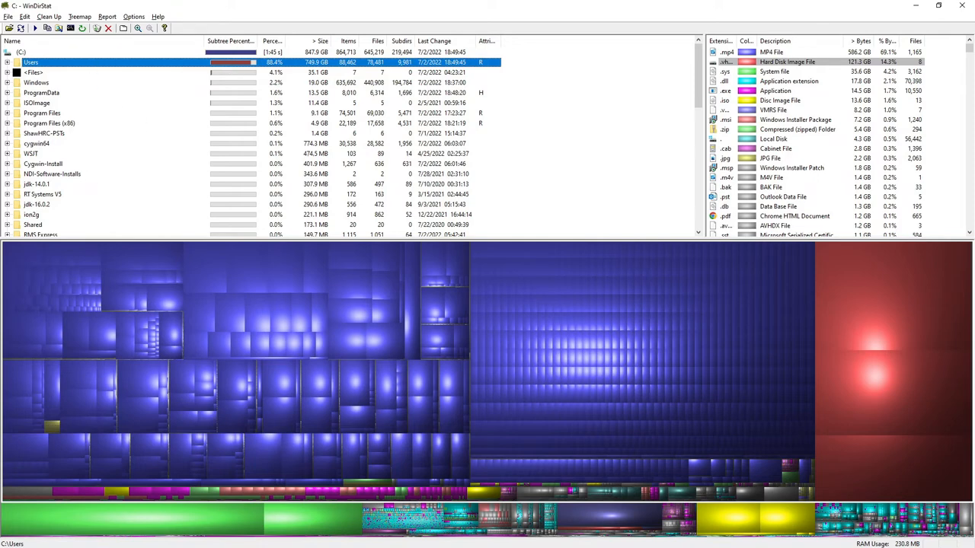
# Expand Users and stu, then select and expand Documents (250.9 GB)
pyautogui.click(7, 62)
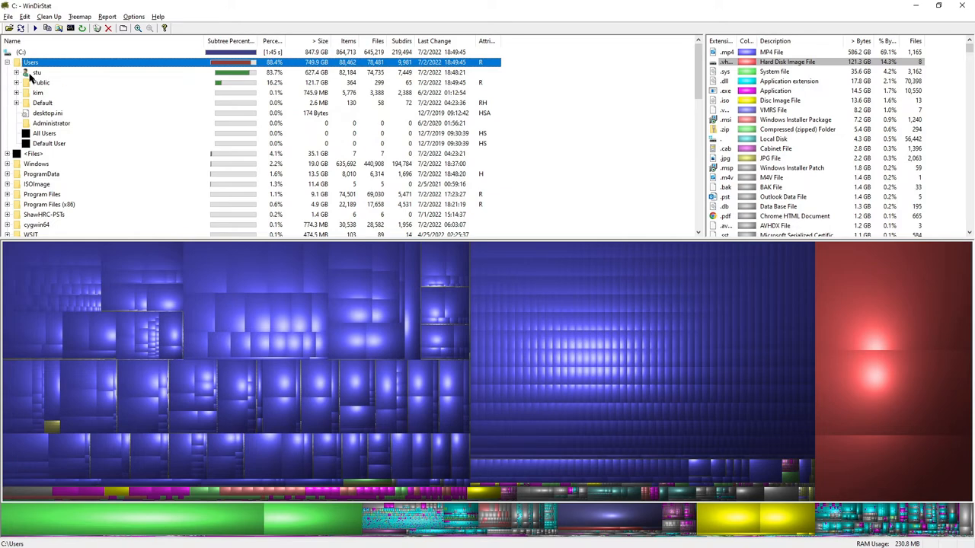
pyautogui.moveTo(28, 78)
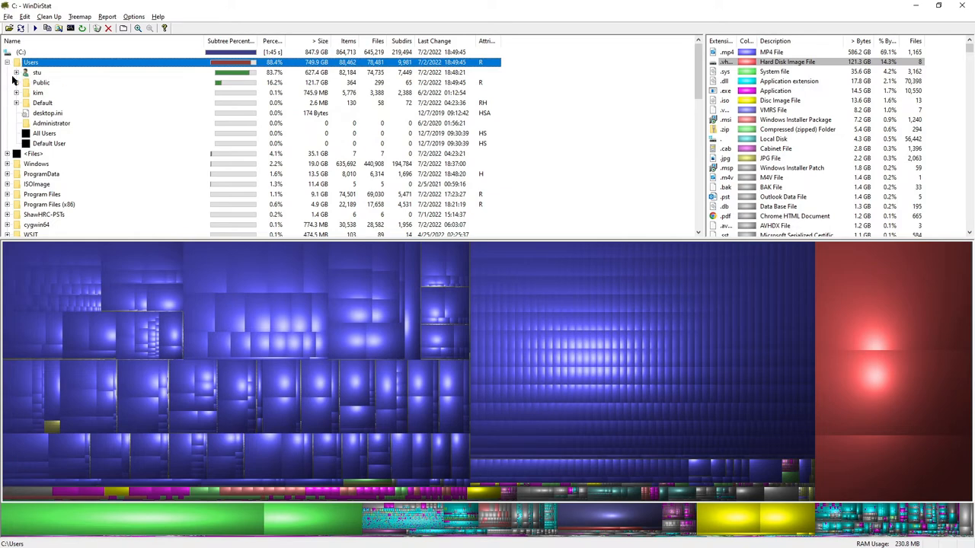
pyautogui.click(36, 72)
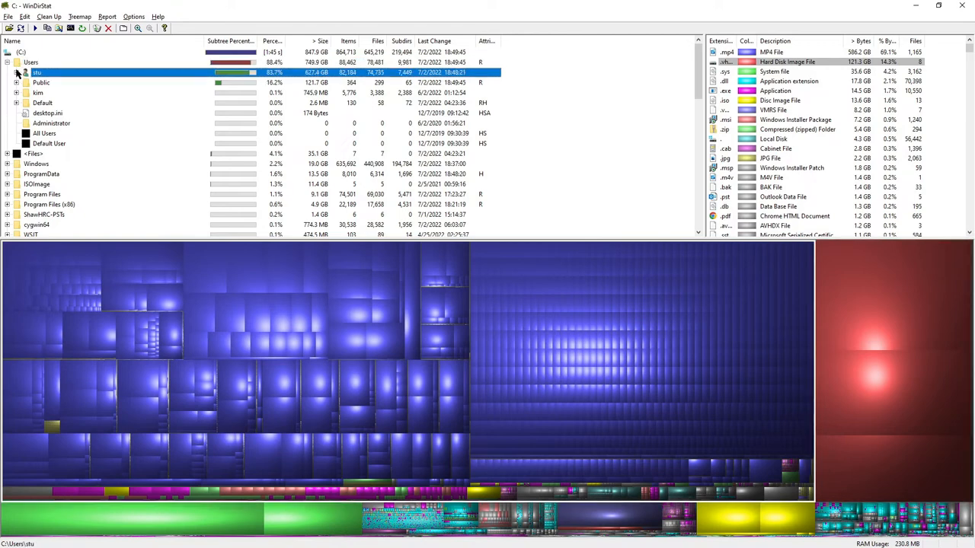
pyautogui.click(18, 73)
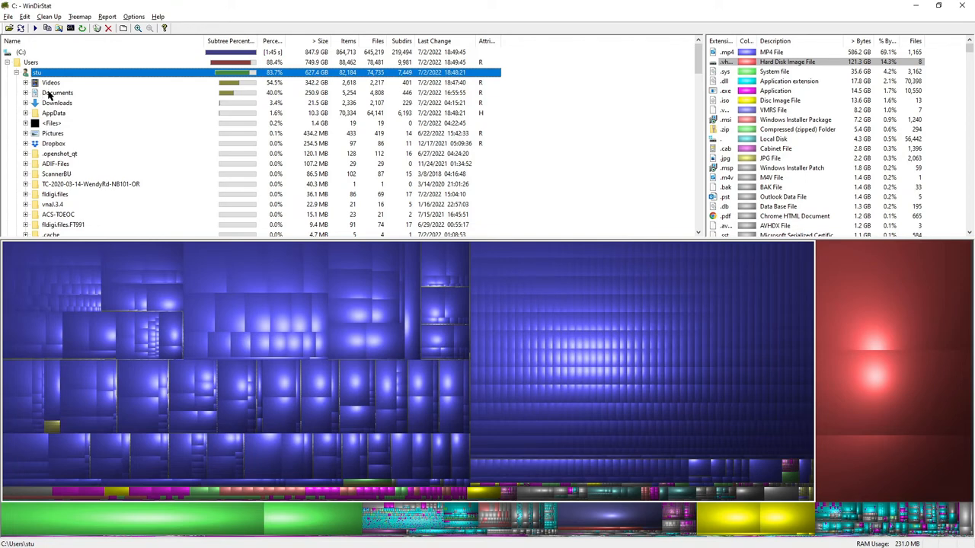
pyautogui.click(58, 92)
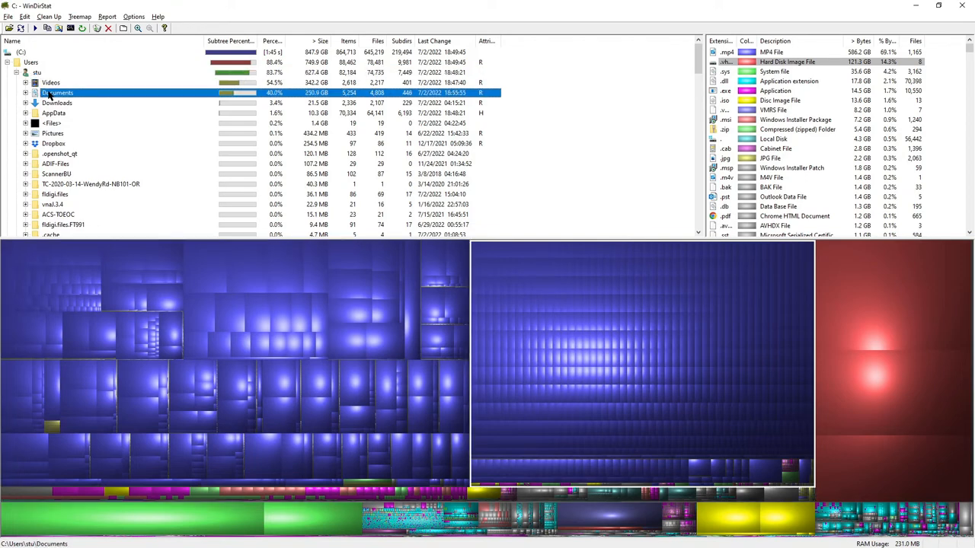
pyautogui.click(25, 92)
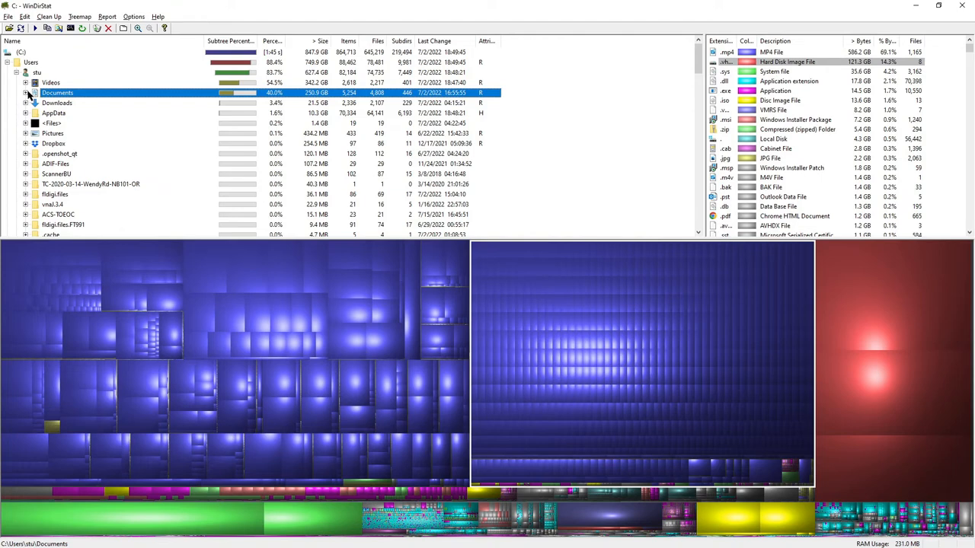
pyautogui.click(25, 93)
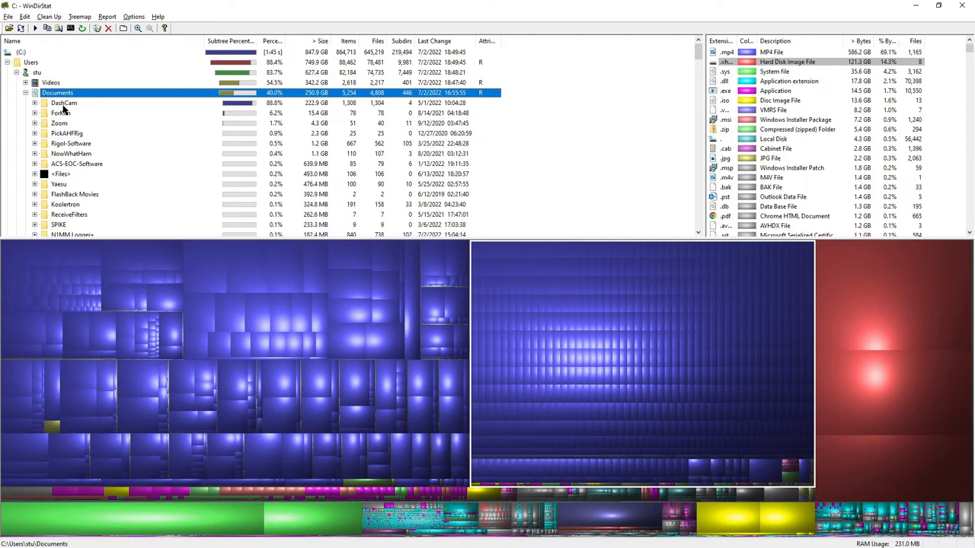
# Select DashCam (222.9 GB), expand it to view Video, Event, Photo, Parking, then collapse
pyautogui.click(64, 103)
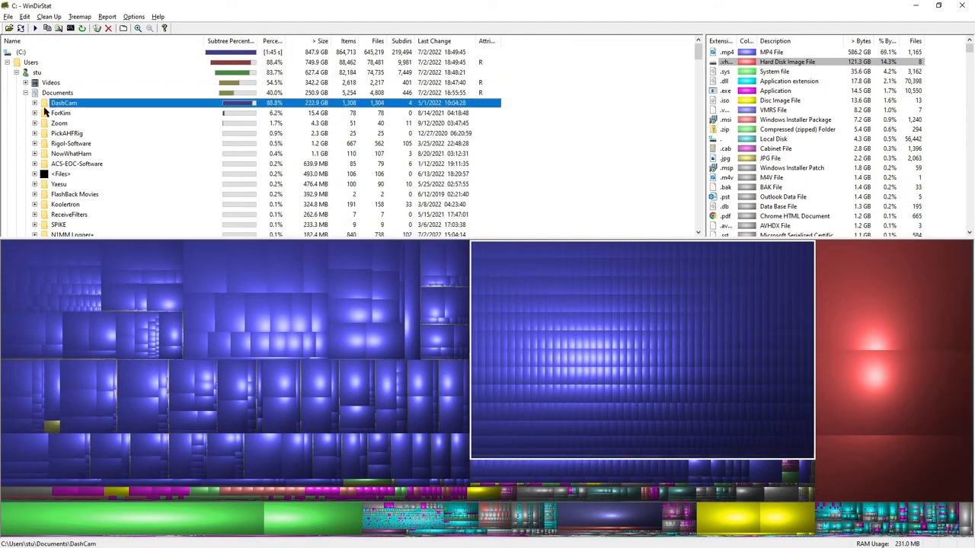
pyautogui.click(35, 103)
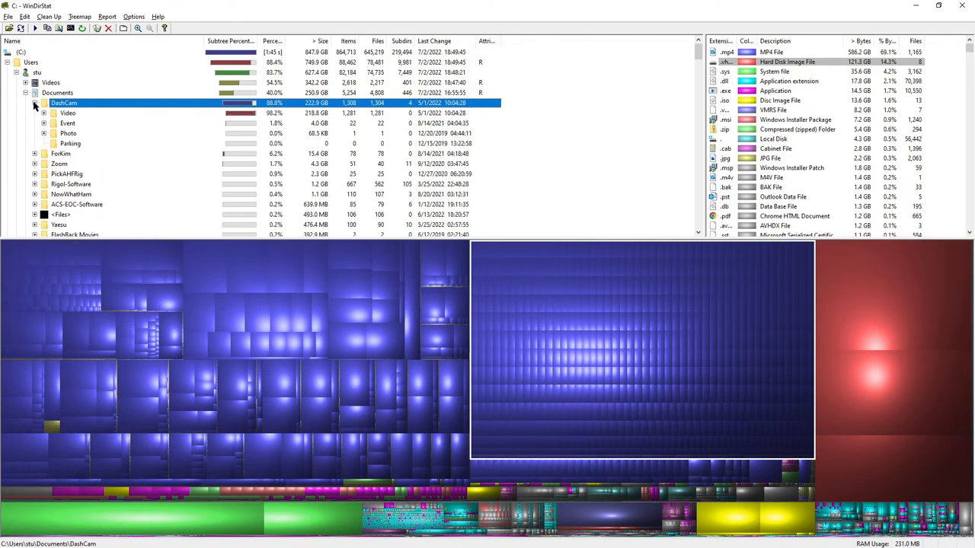
pyautogui.click(34, 102)
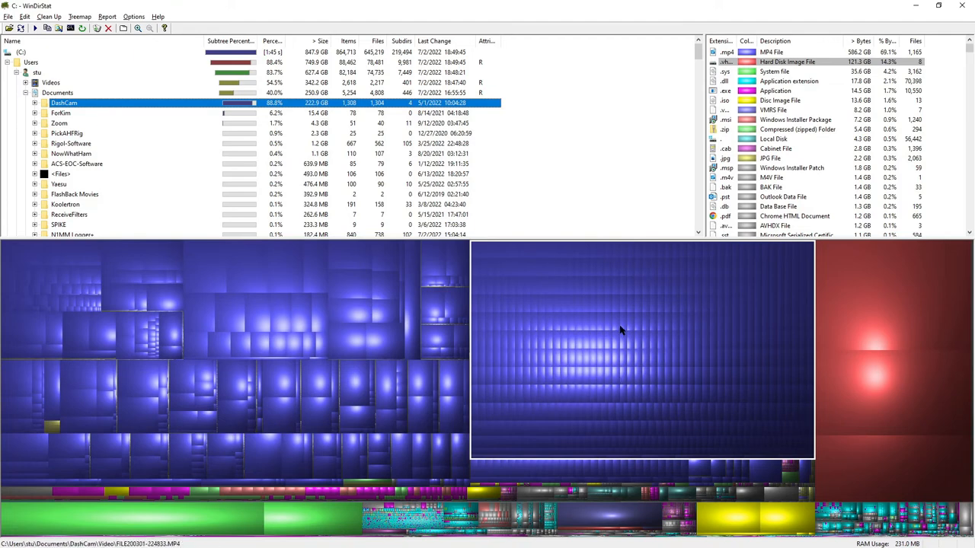
pyautogui.moveTo(621, 329)
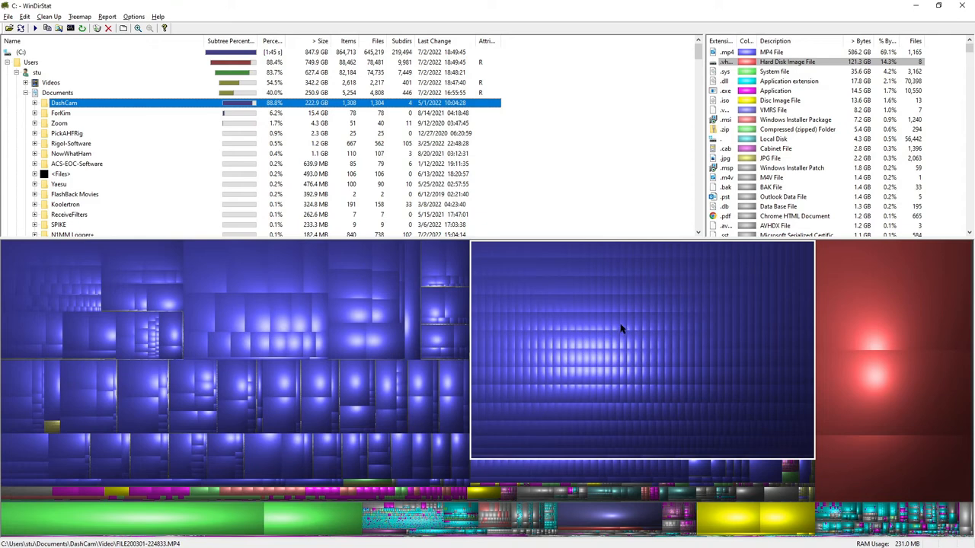
pyautogui.moveTo(659, 374)
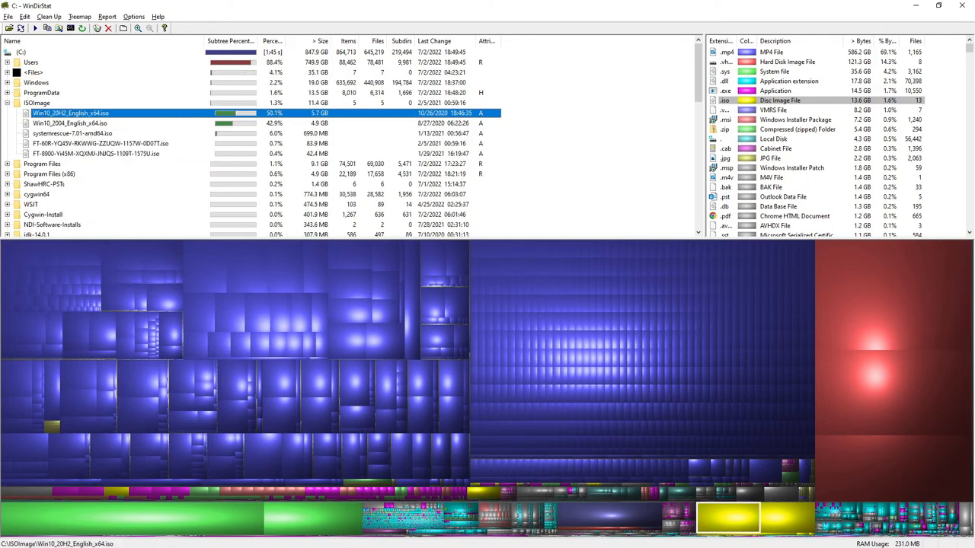
# Select Win10_2004_English_x64.iso (4.9 GB) in the ISOImage folder
pyautogui.click(69, 123)
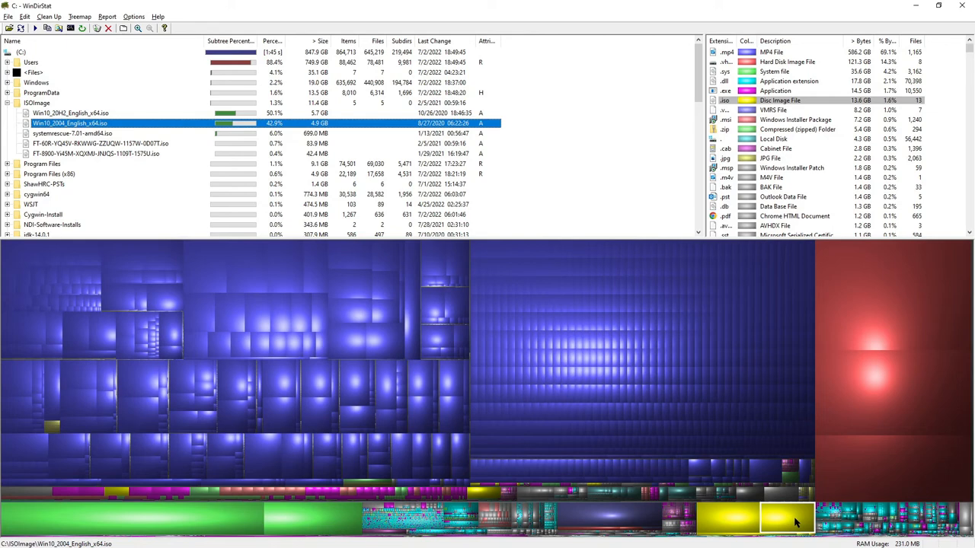
pyautogui.moveTo(288, 199)
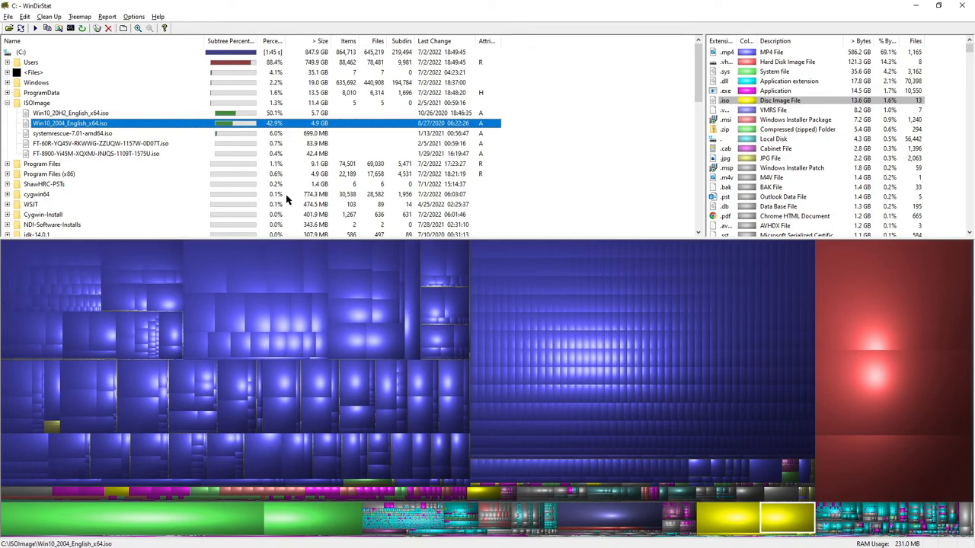